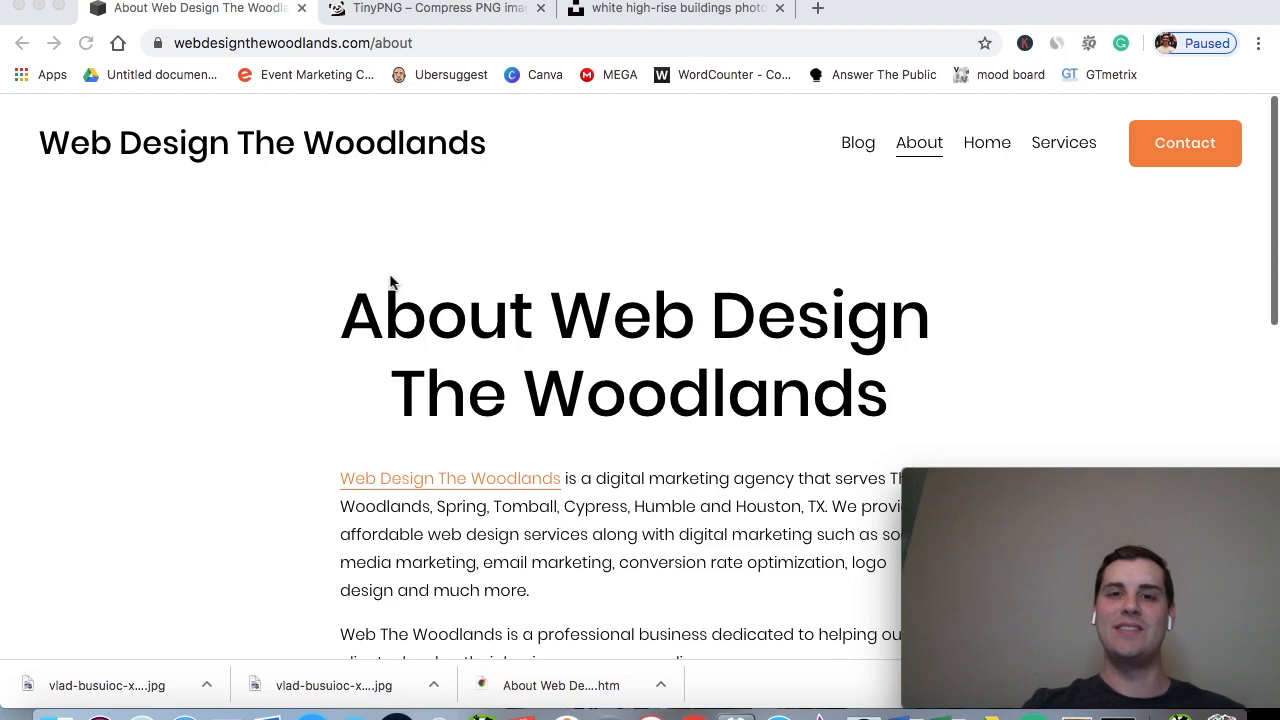
mouse_move(268, 284)
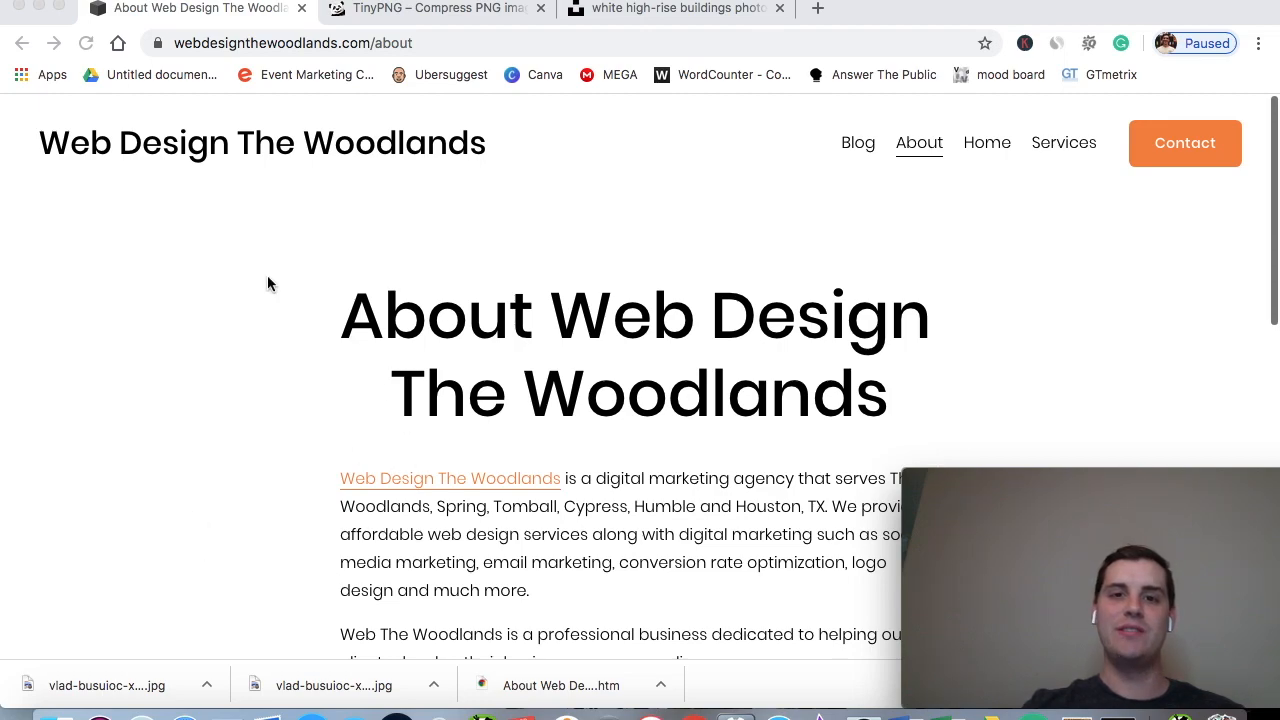
Step: Check the Houston photo search results and the About page, then view TinyPNG's 2.7 MB to 1.2 MB compression result
scroll(down, 3)
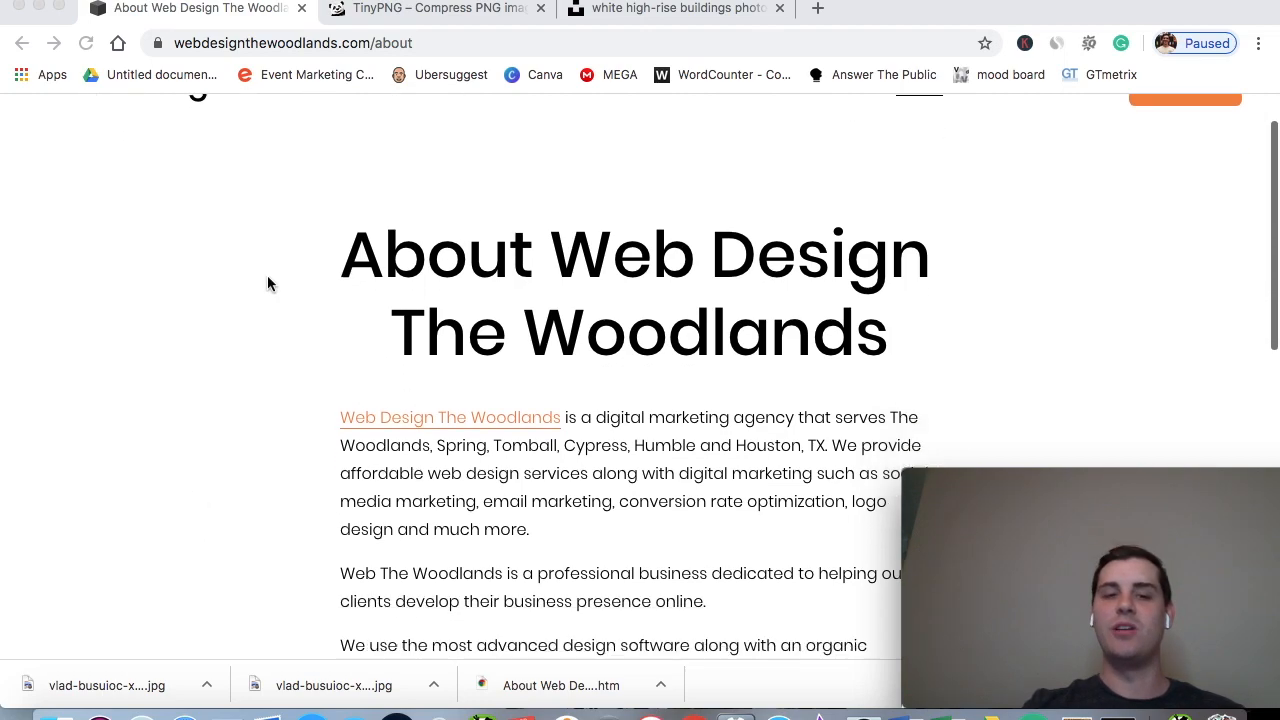
scroll(down, 3)
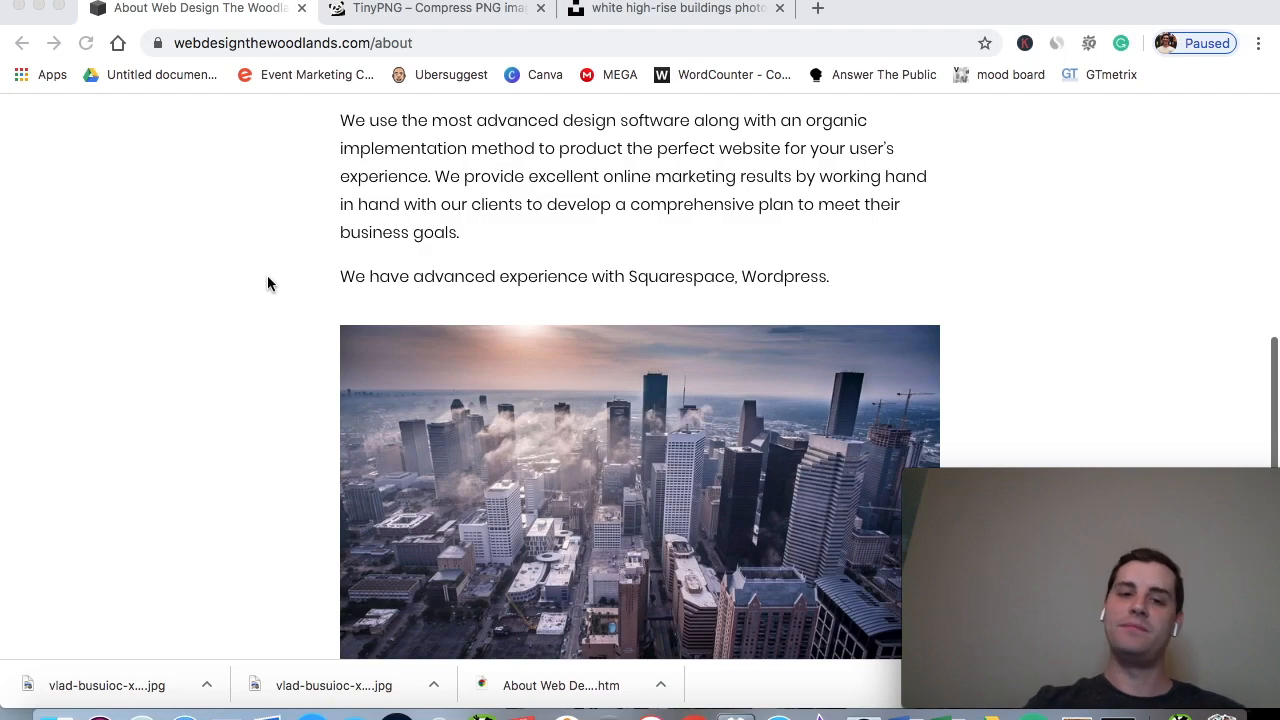
scroll(down, 3)
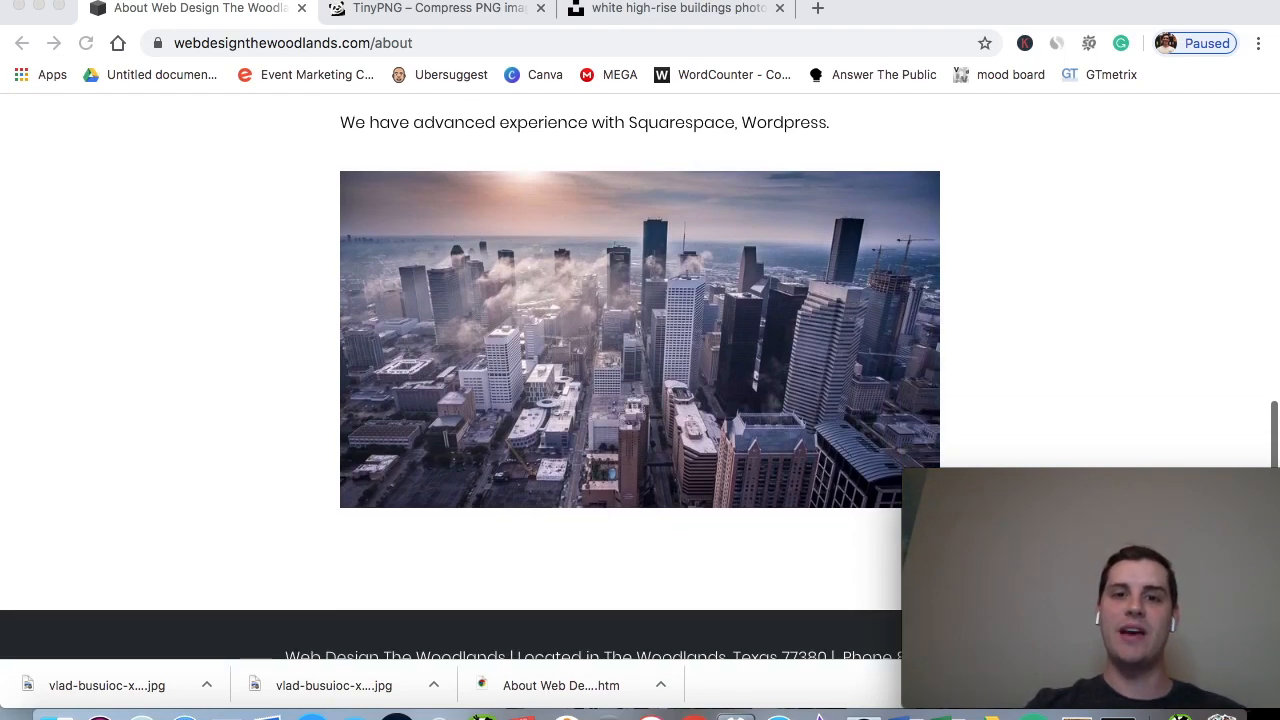
click(676, 8)
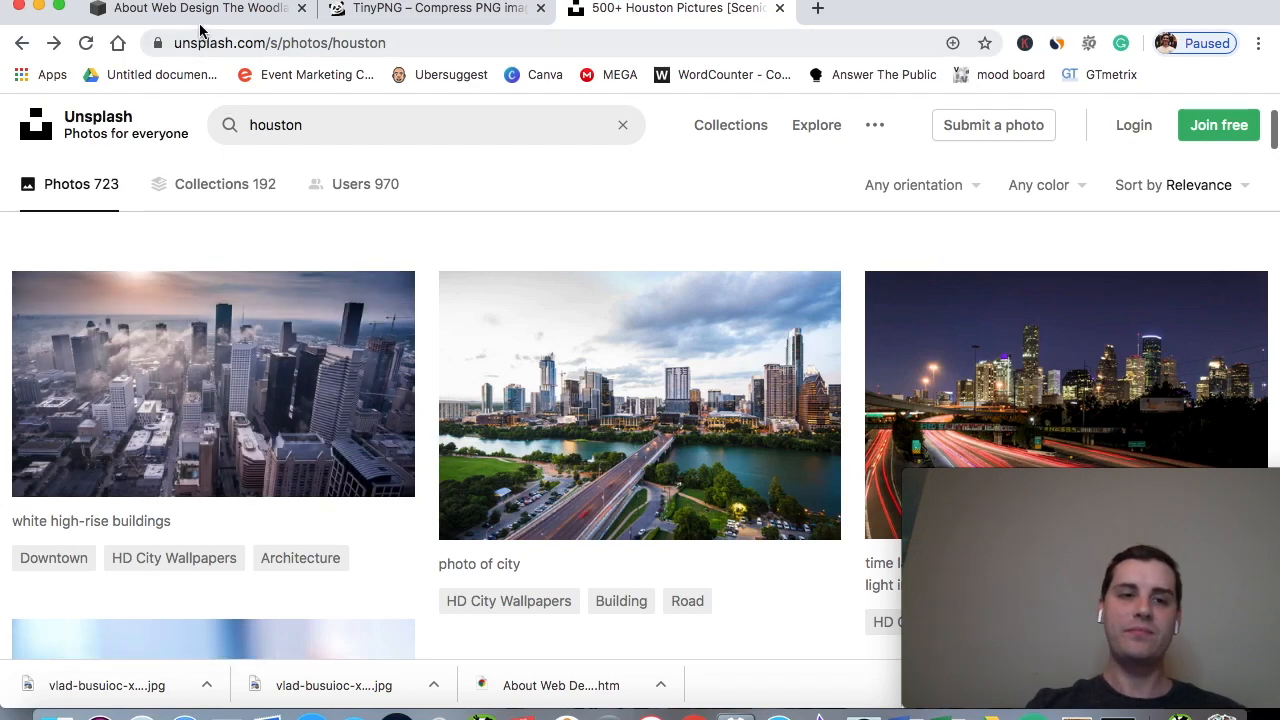
click(190, 8)
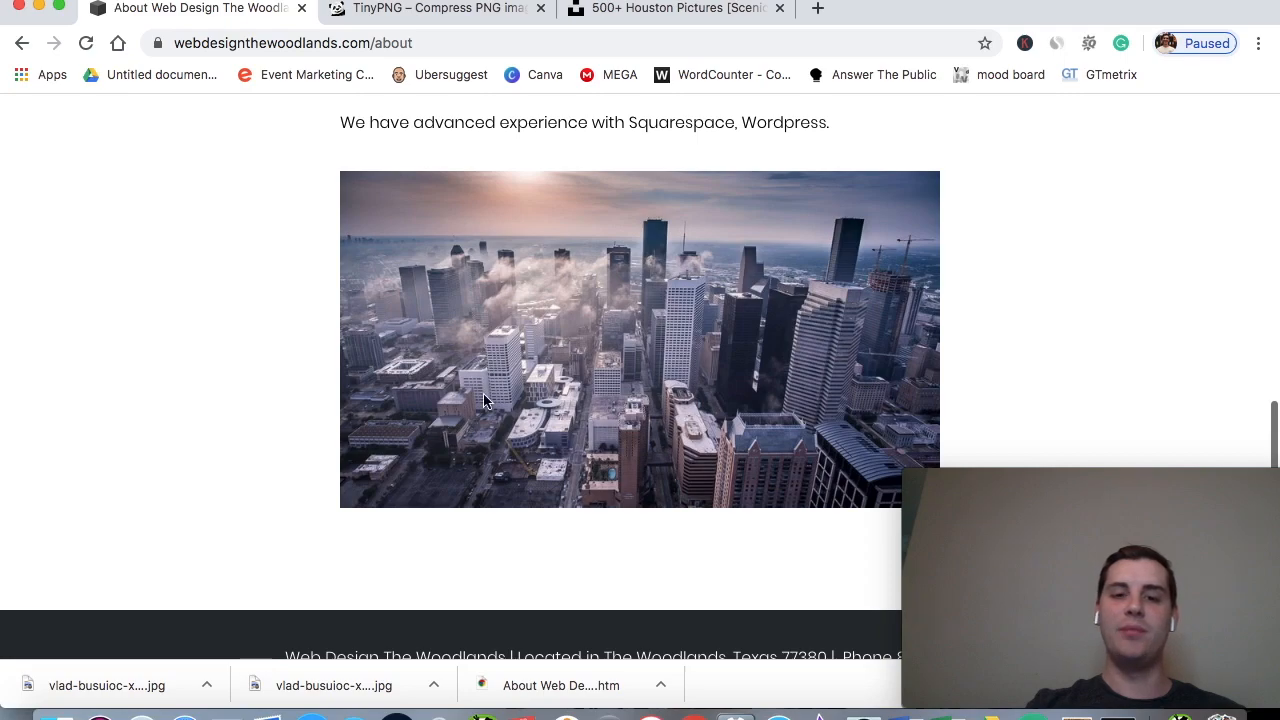
scroll(up, 3)
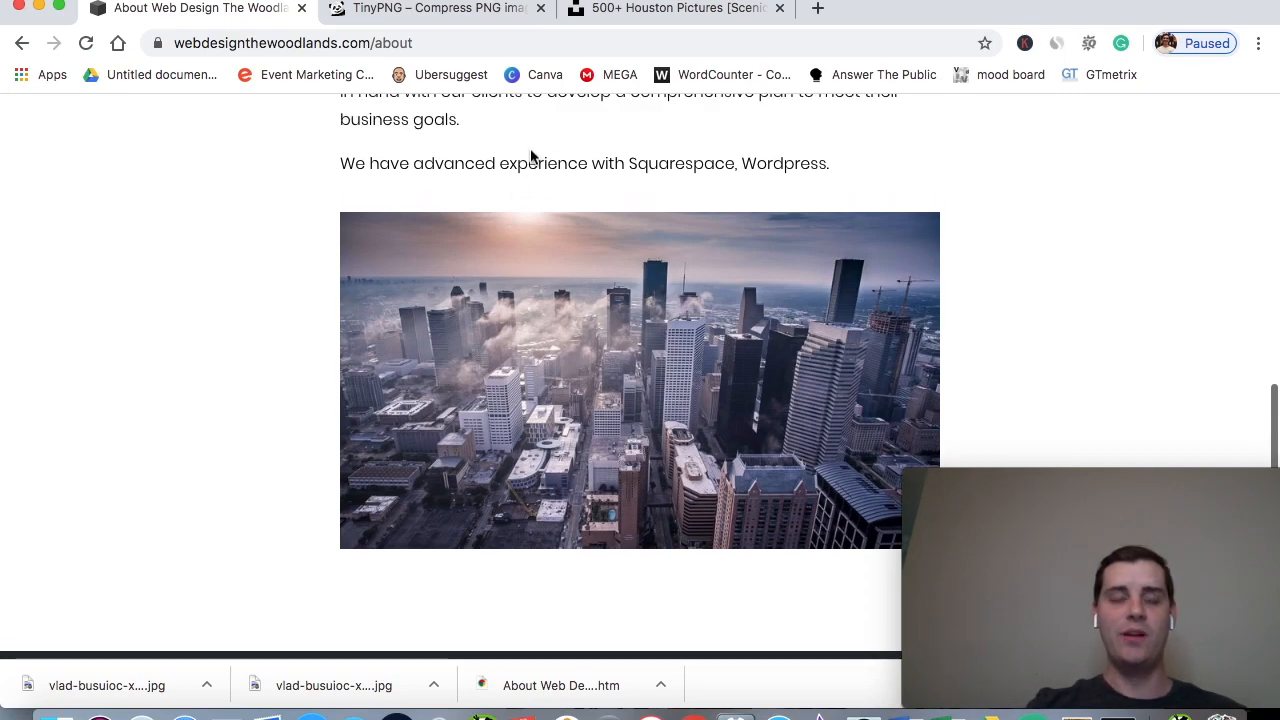
click(436, 8)
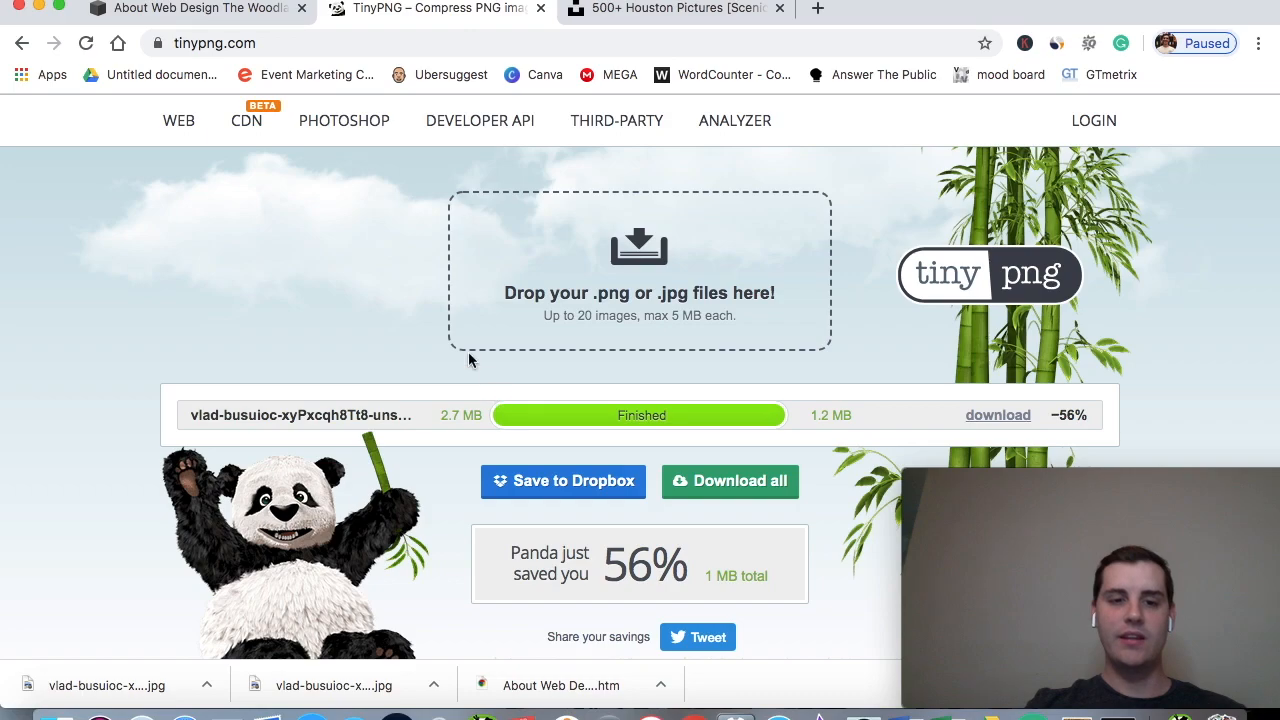
mouse_move(572, 332)
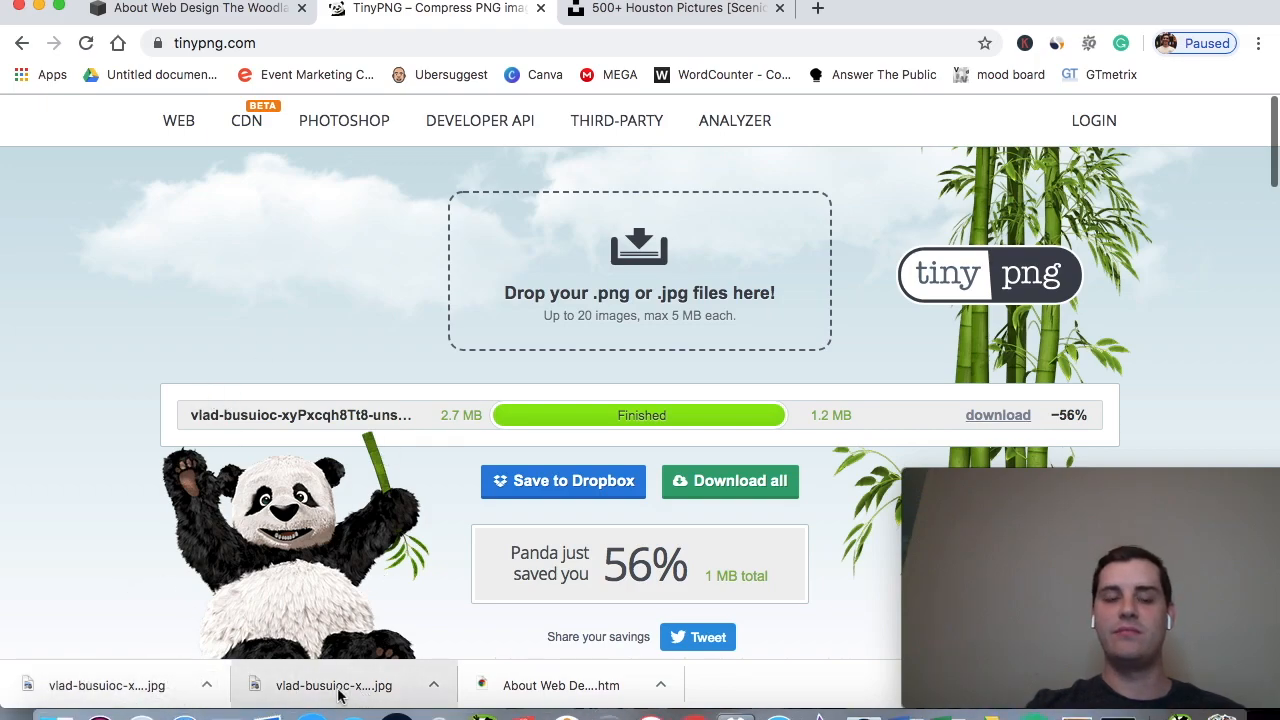
Step: Download the 1.2 MB compressed skyline photo from TinyPNG and return to the About page
scroll(down, 3)
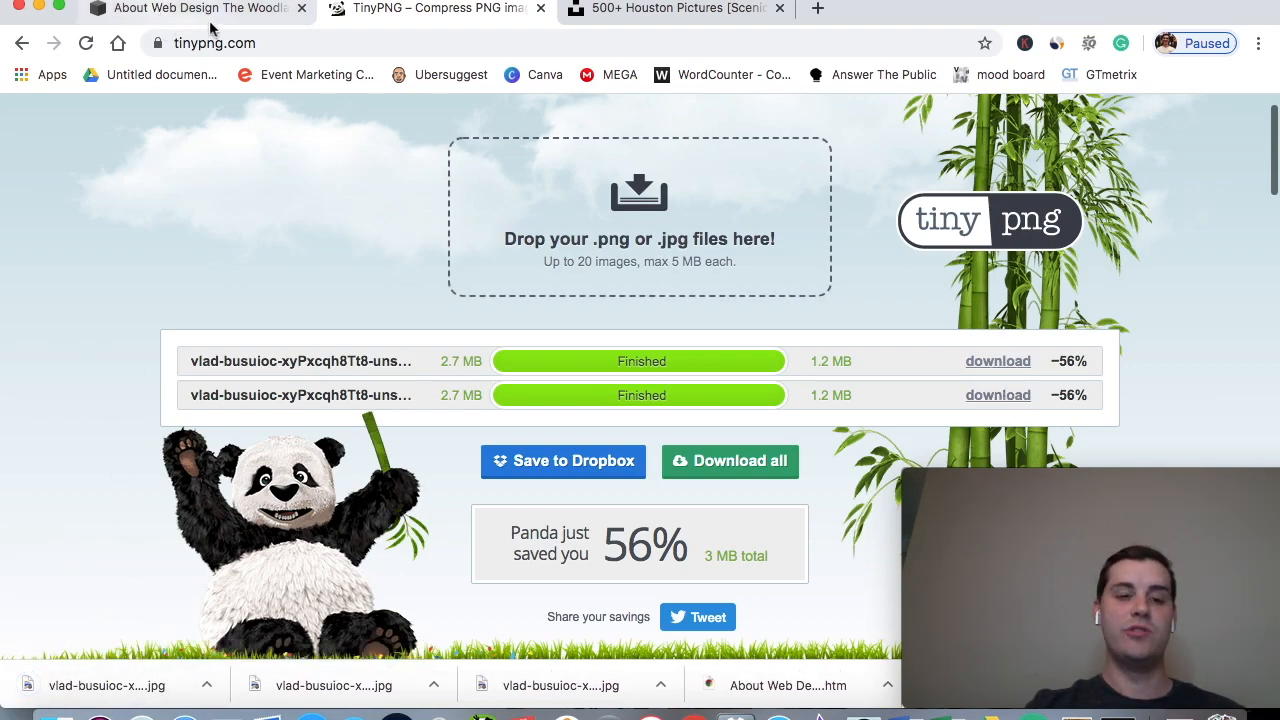
click(190, 8)
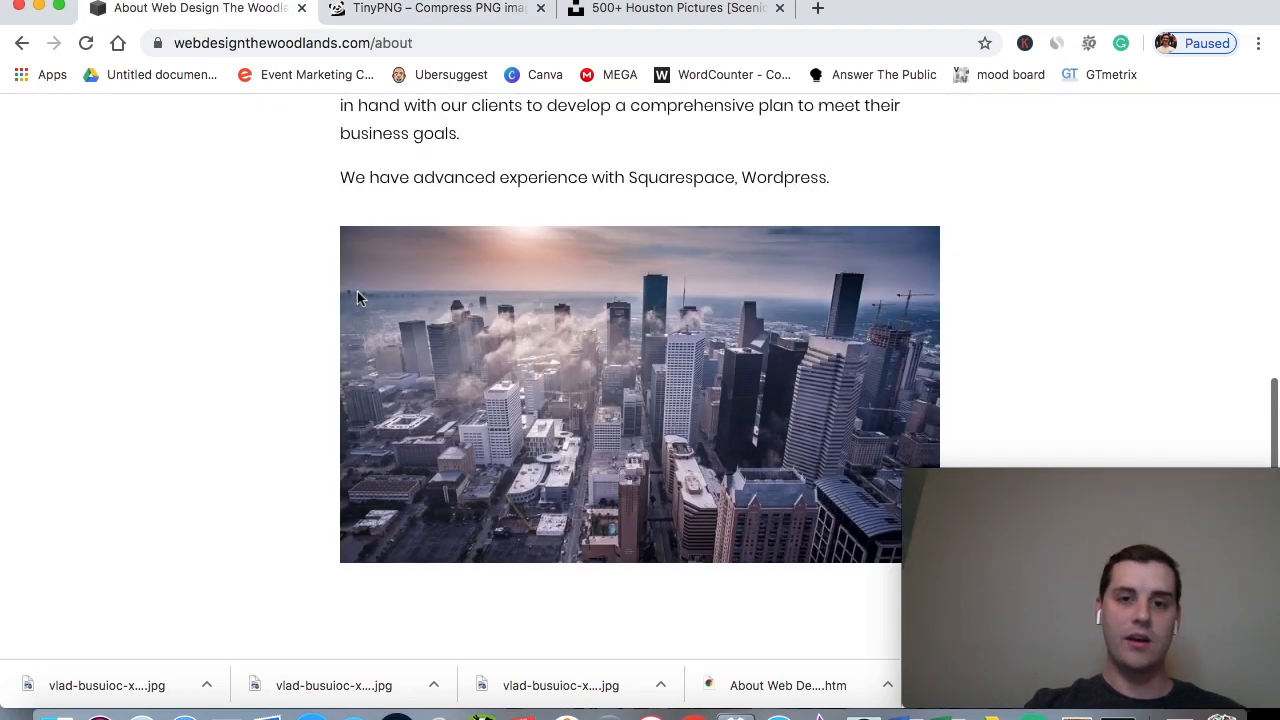
scroll(up, 3)
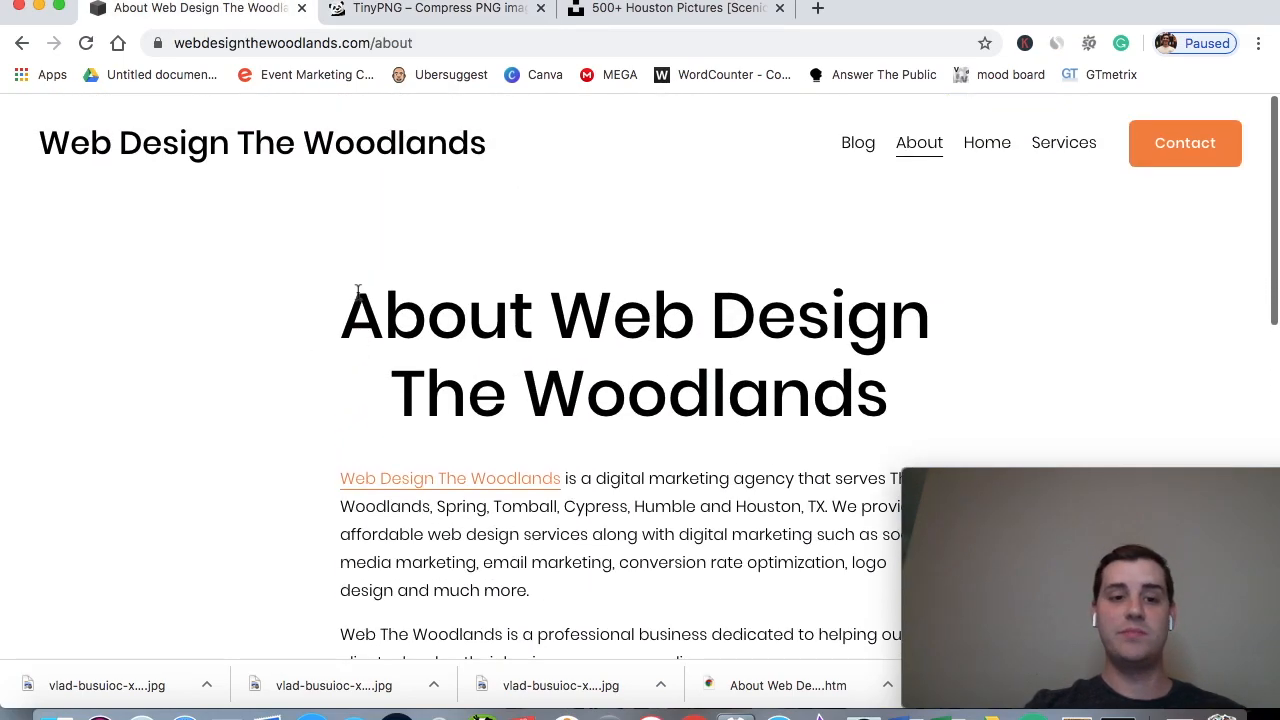
scroll(down, 3)
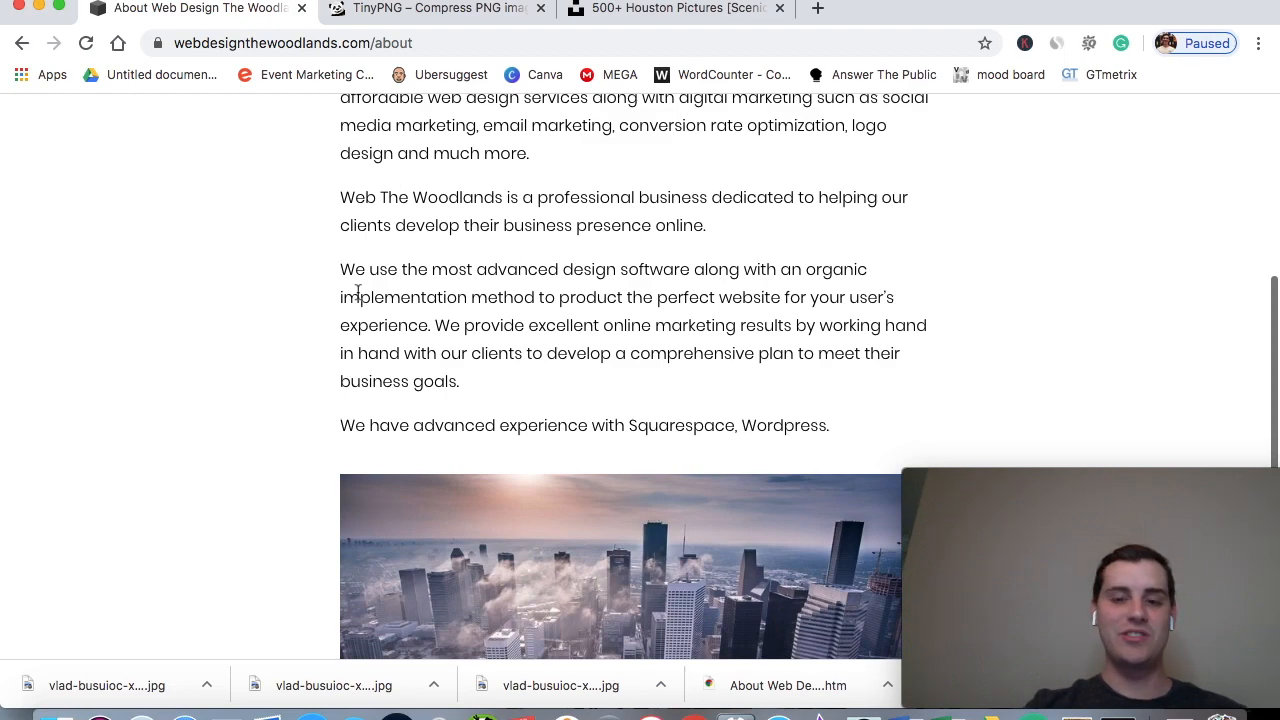
mouse_move(644, 444)
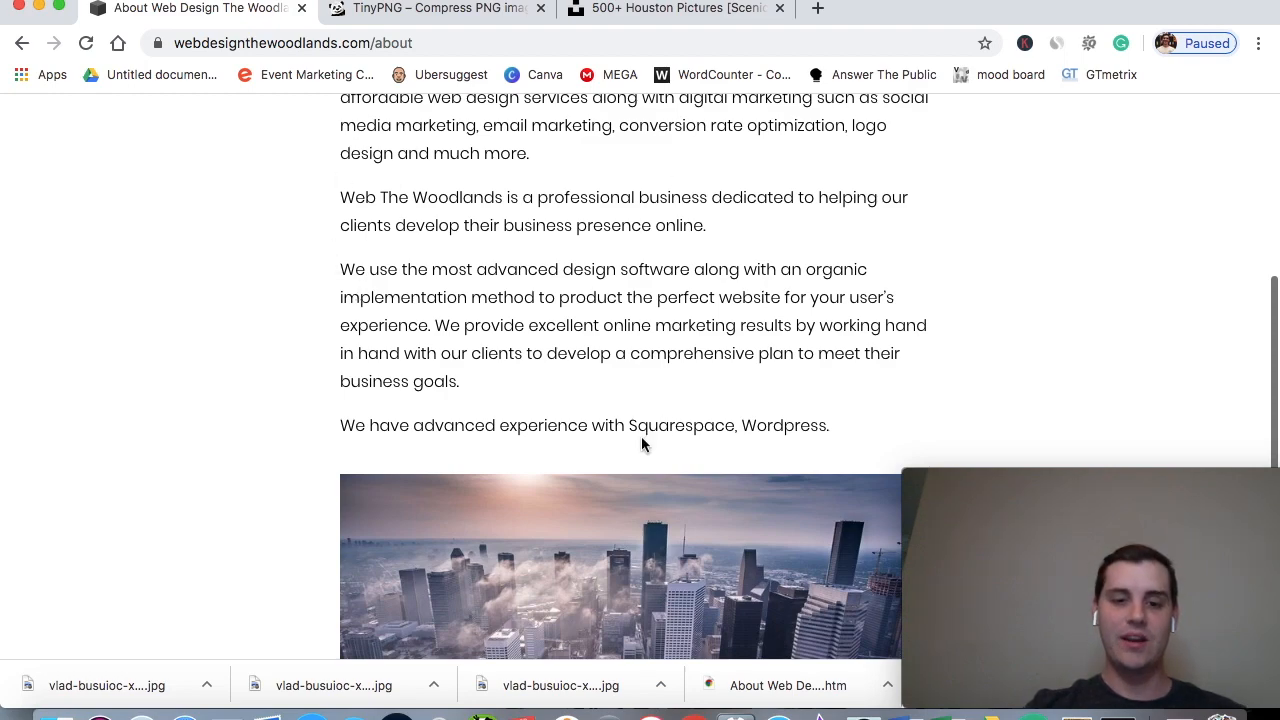